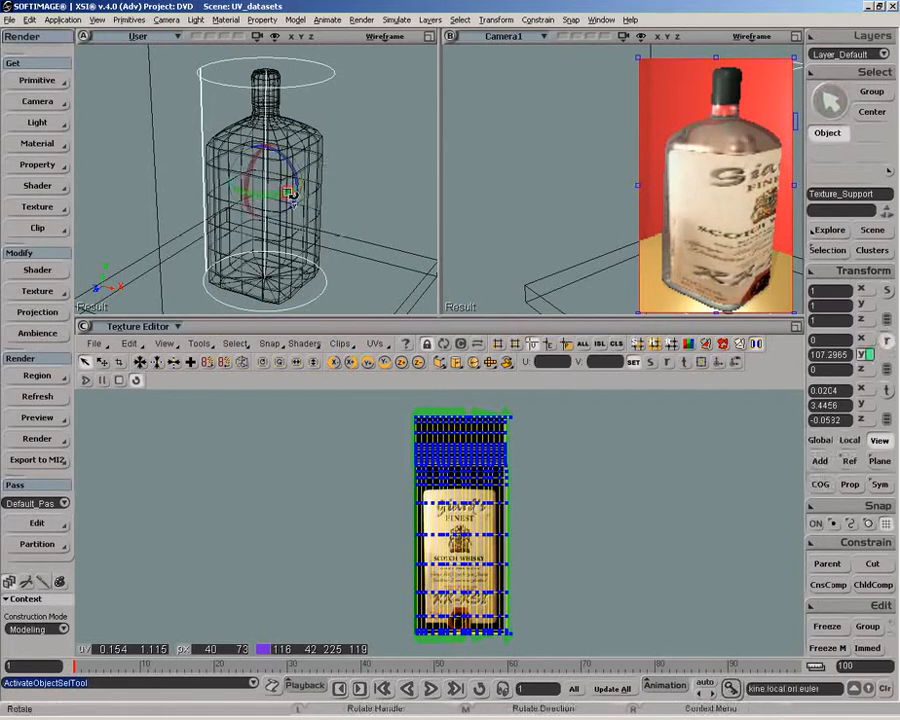
# Scale the Texture_Support along Y so it encloses the whole bottle from base to neck.
pyautogui.moveTo(290, 196); pyautogui.dragTo(240, 196)
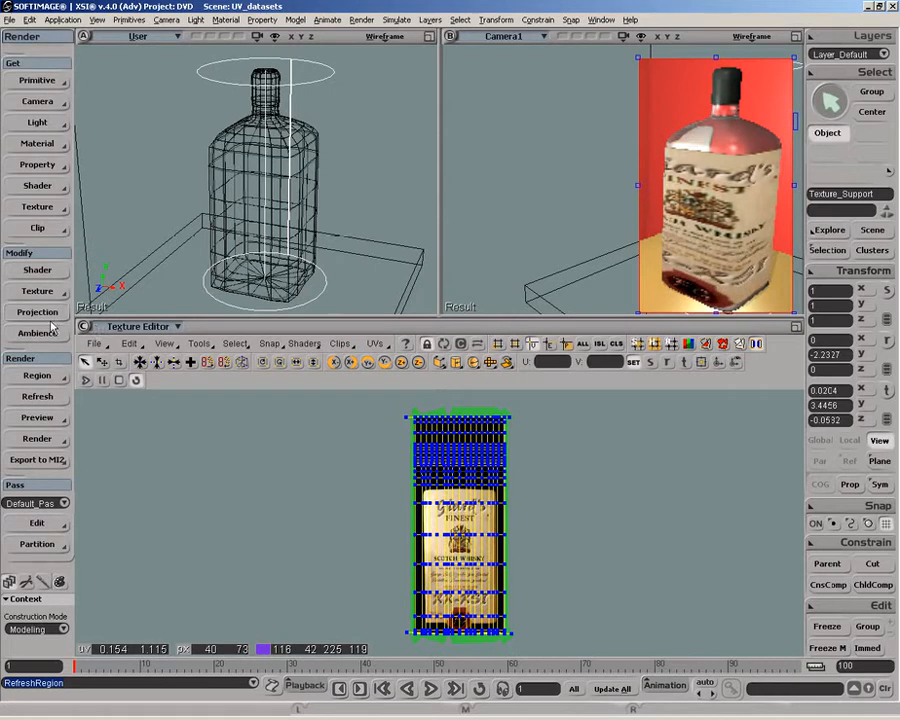
# Reposition the label on the bottle body and select the bottle mesh for the Texture_Projection settings.
pyautogui.click(36, 312)
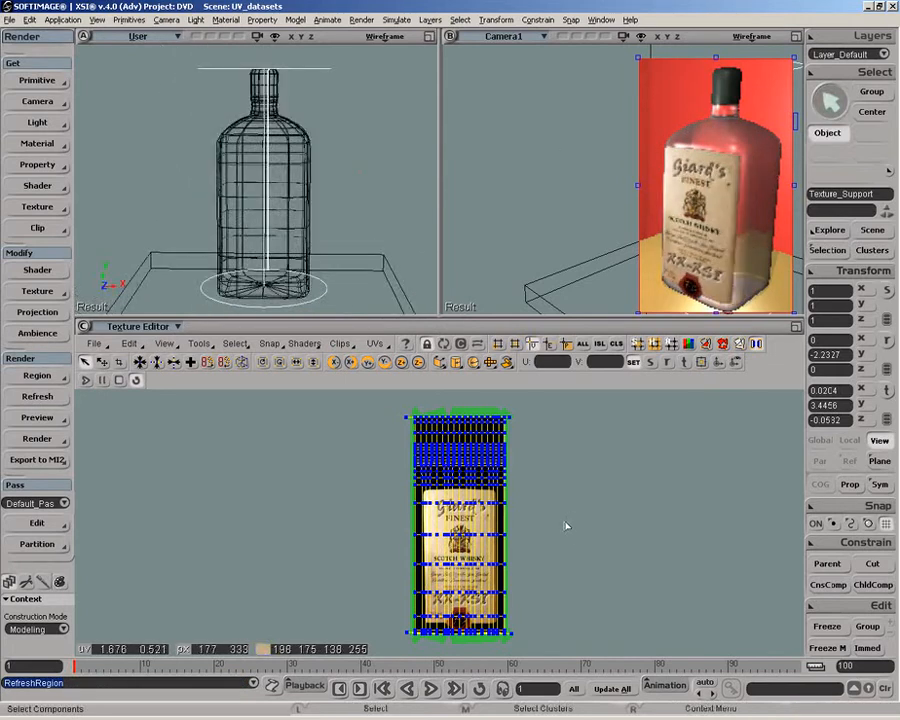
pyautogui.moveTo(100, 352)
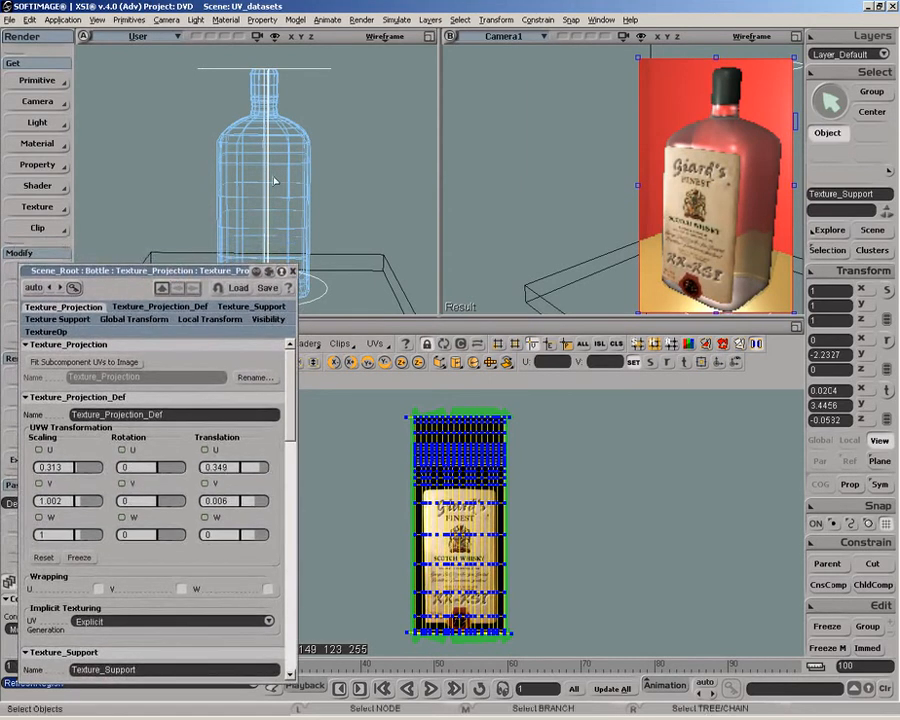
pyautogui.click(264, 180)
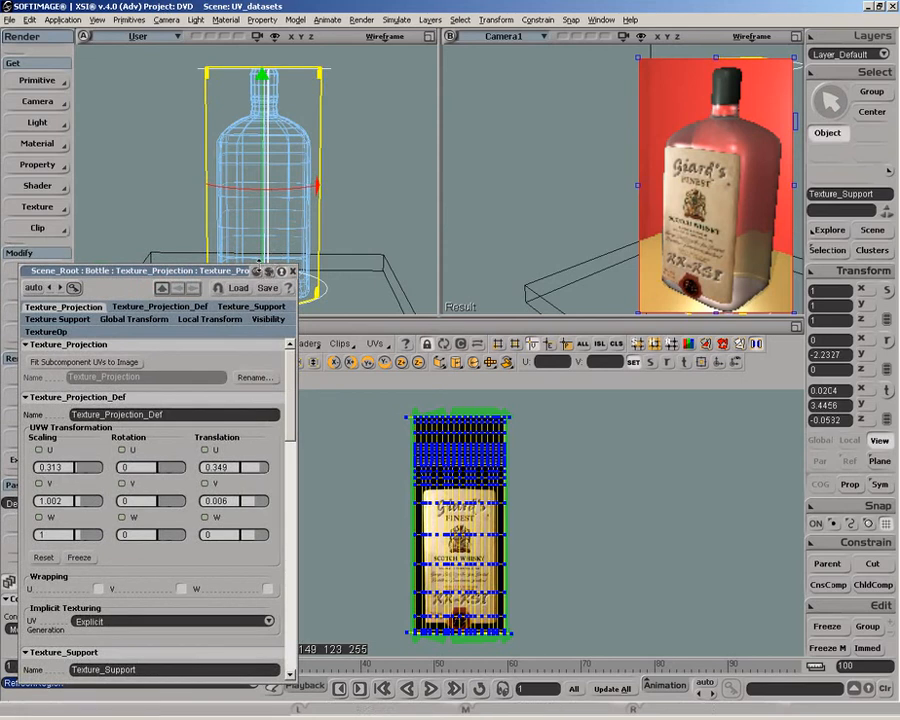